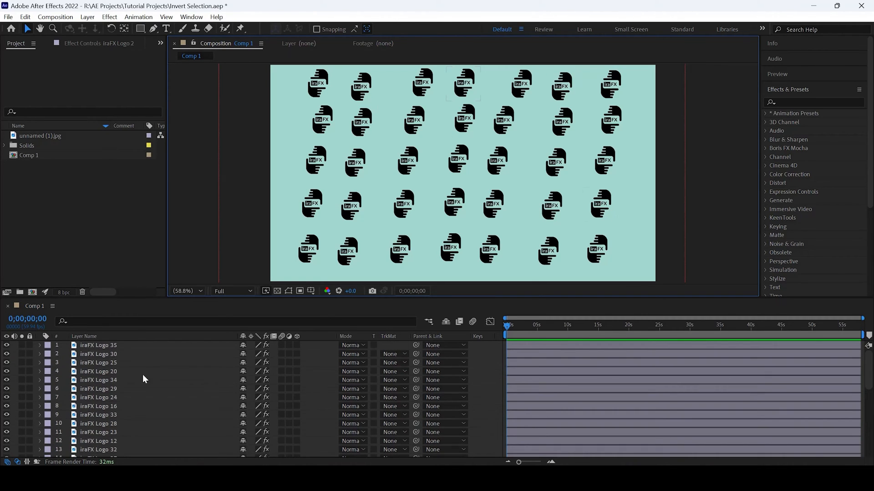
# Select the iraFX Logo 3 layer by clicking the fifth top-row logo in the viewer
pyautogui.click(457, 161)
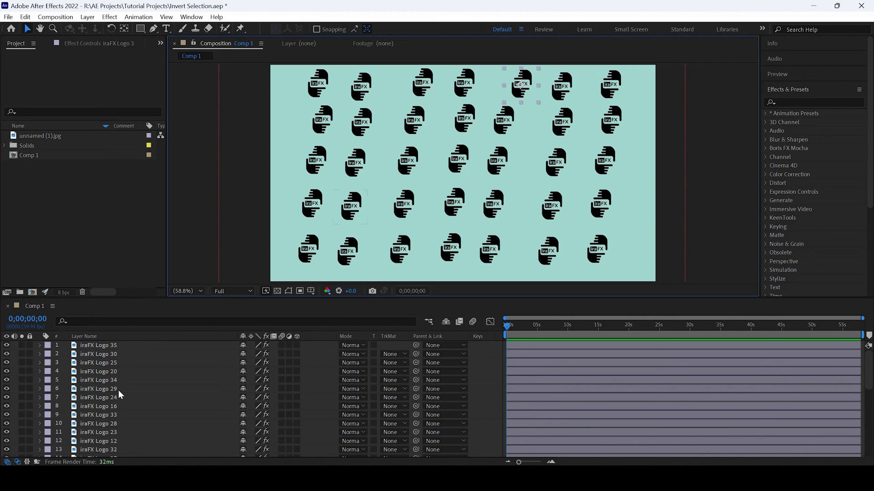
# Scroll the timeline down until layer 33, iraFX Logo 3, is visible
pyautogui.scroll(-3)
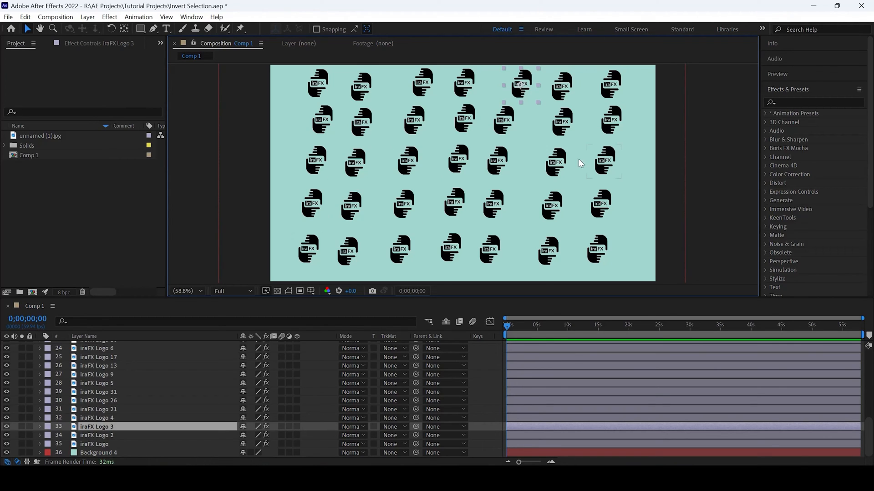
pyautogui.click(551, 205)
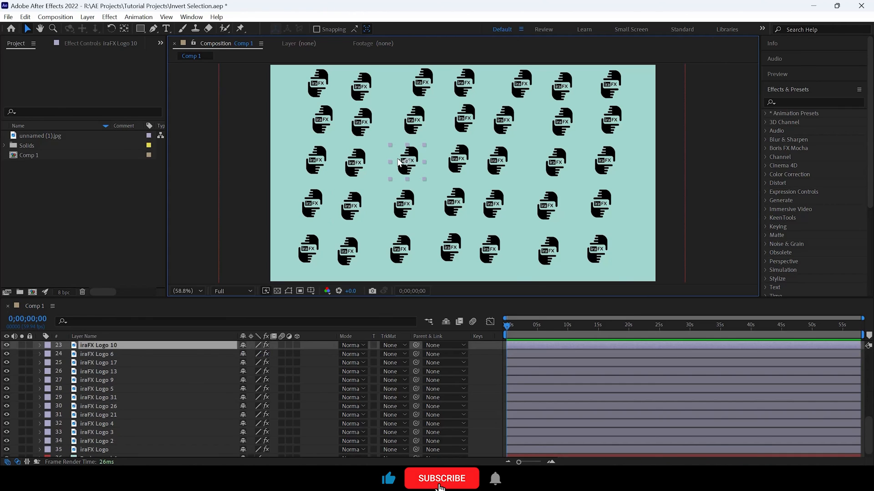
pyautogui.click(442, 478)
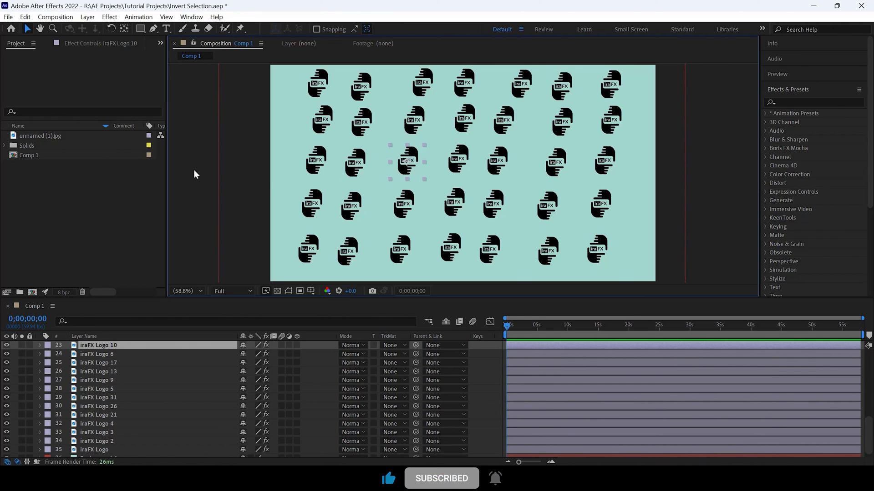